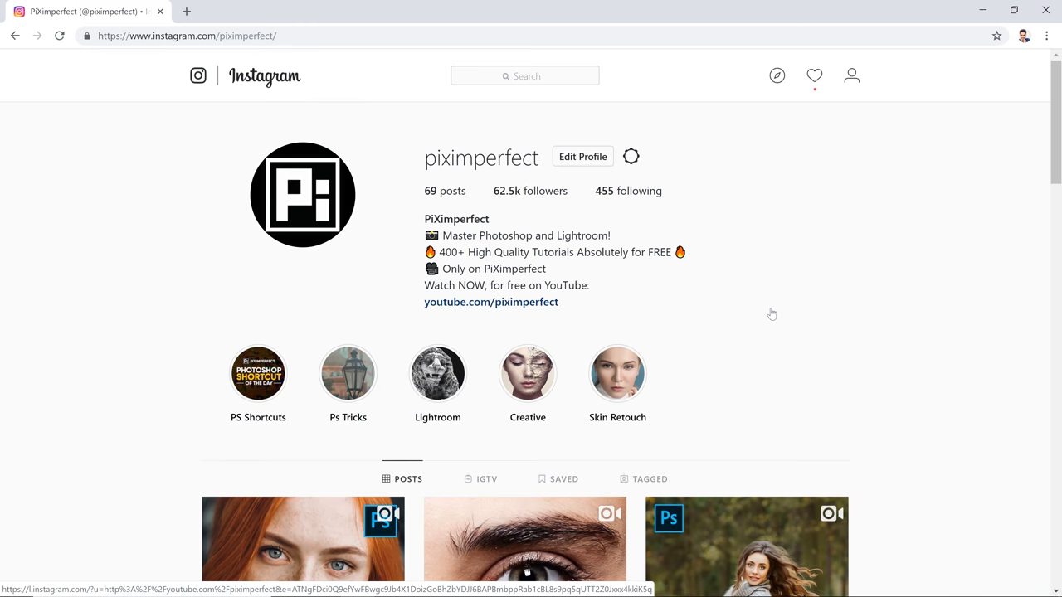
pyautogui.moveTo(788, 274)
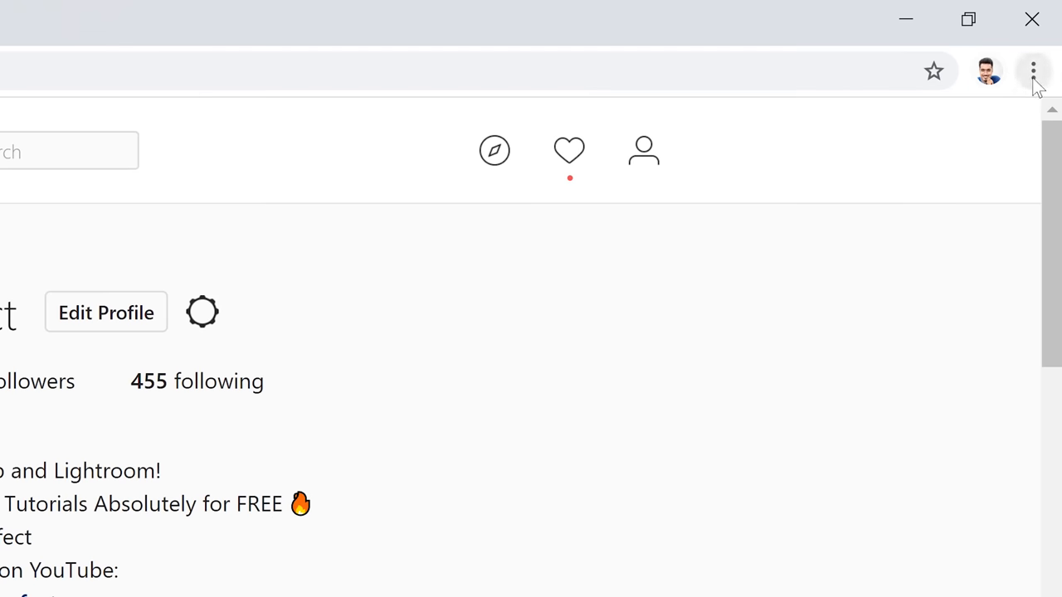
# Step: Open Chrome's menu to reach More tools > Developer tools beside the Instagram profile
pyautogui.click(1033, 71)
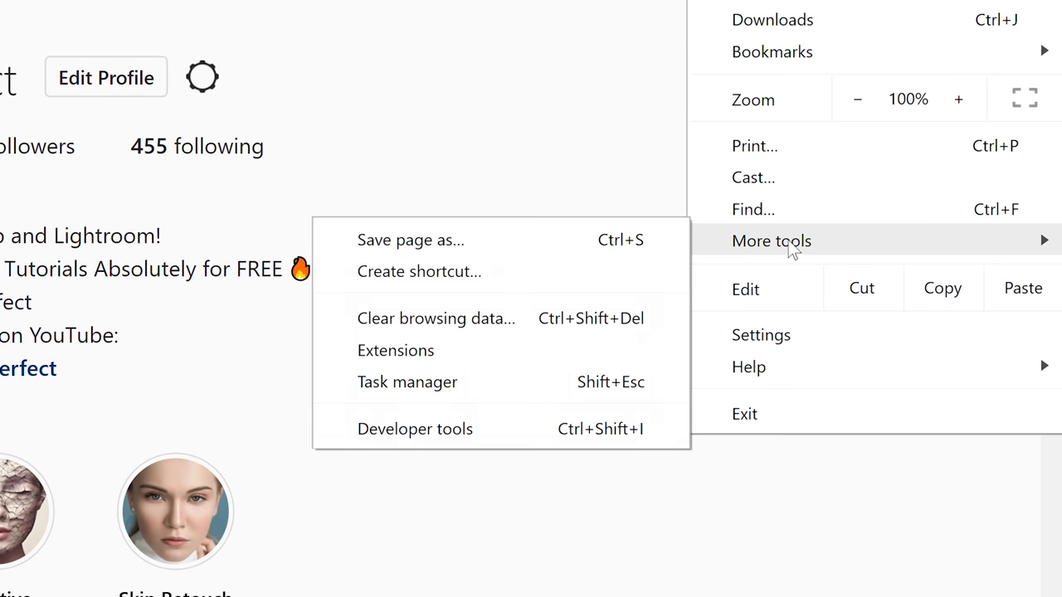
pyautogui.moveTo(562, 440)
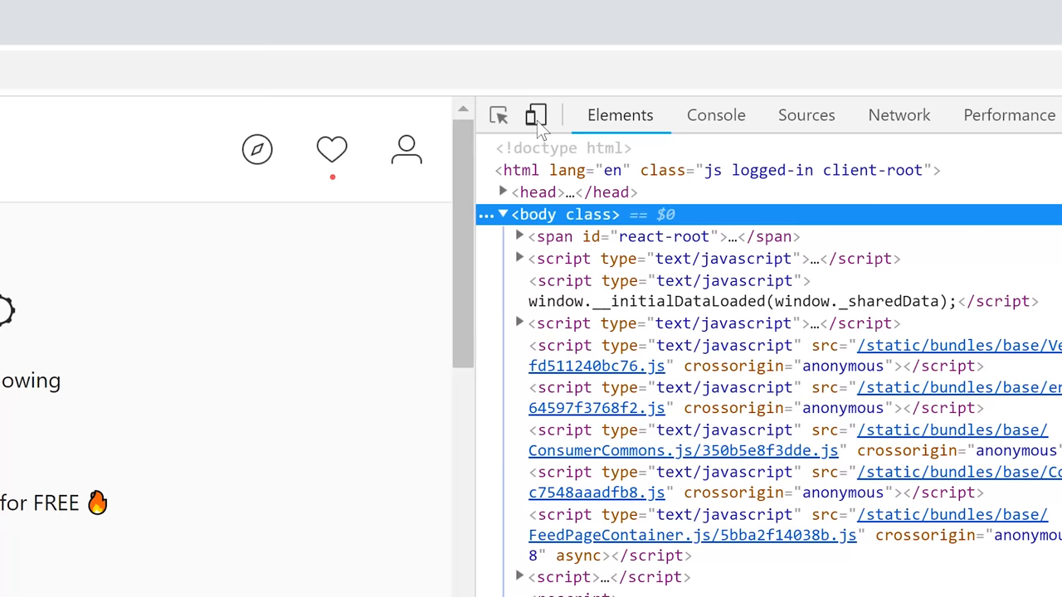
pyautogui.moveTo(535, 116)
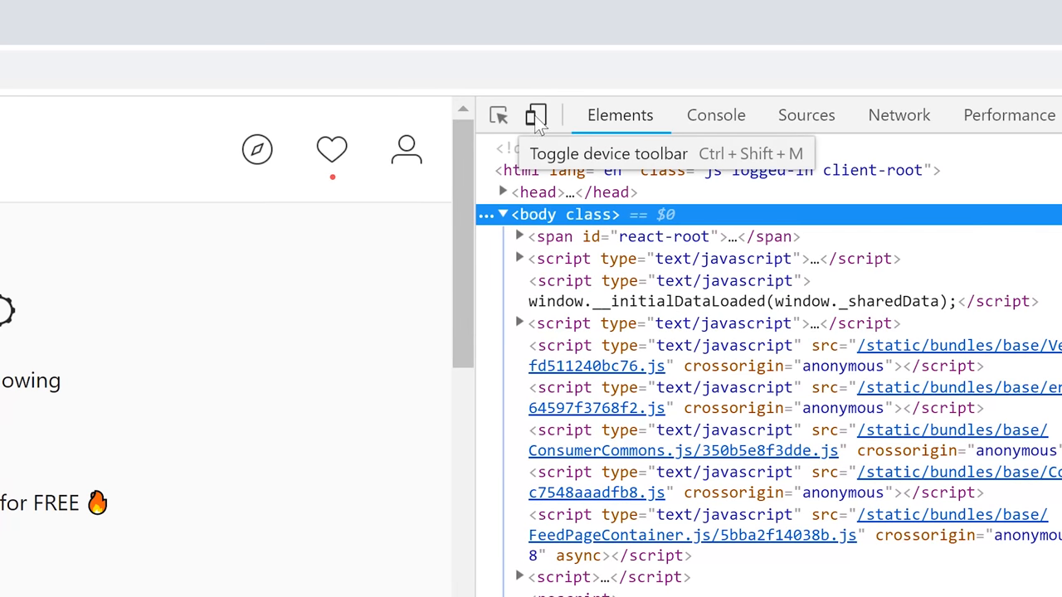
# Step: Switch Instagram to Chrome's mobile device view and reload the page
pyautogui.click(535, 115)
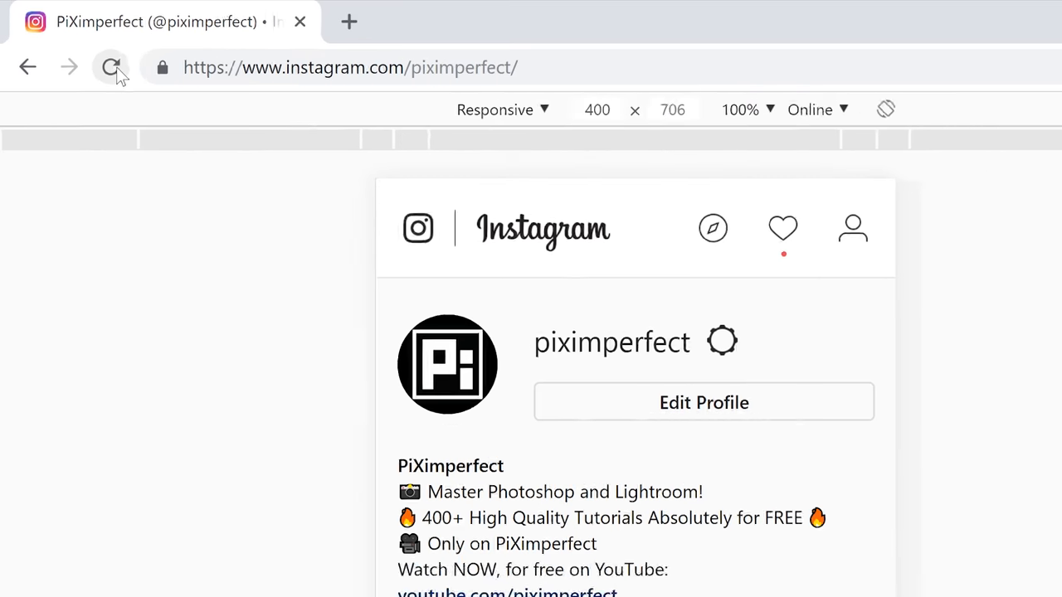
pyautogui.click(111, 67)
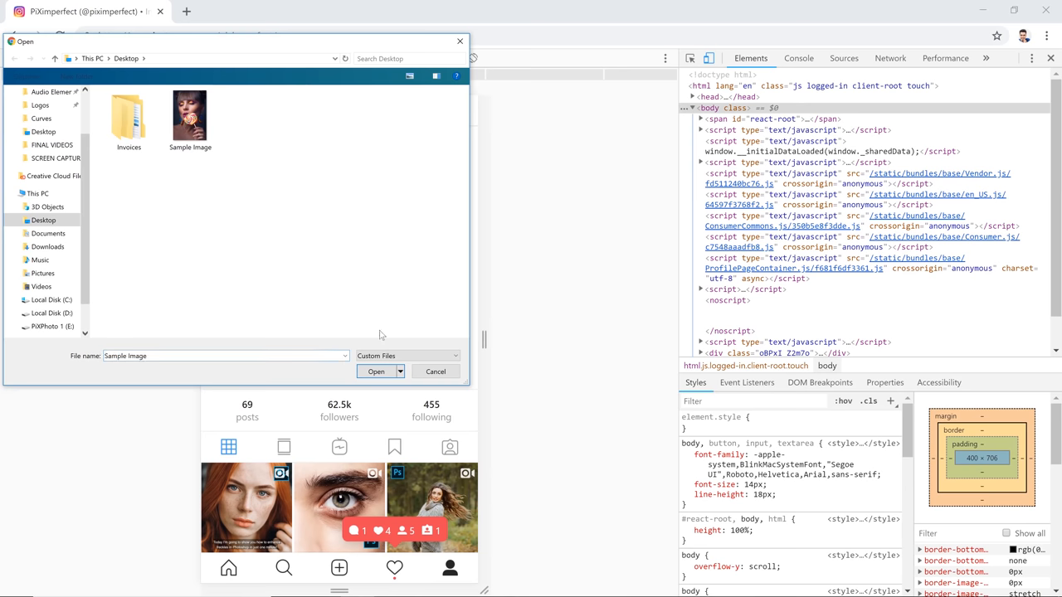
# Step: Upload Sample Image and advance past the crop screen to the post details page
pyautogui.click(376, 371)
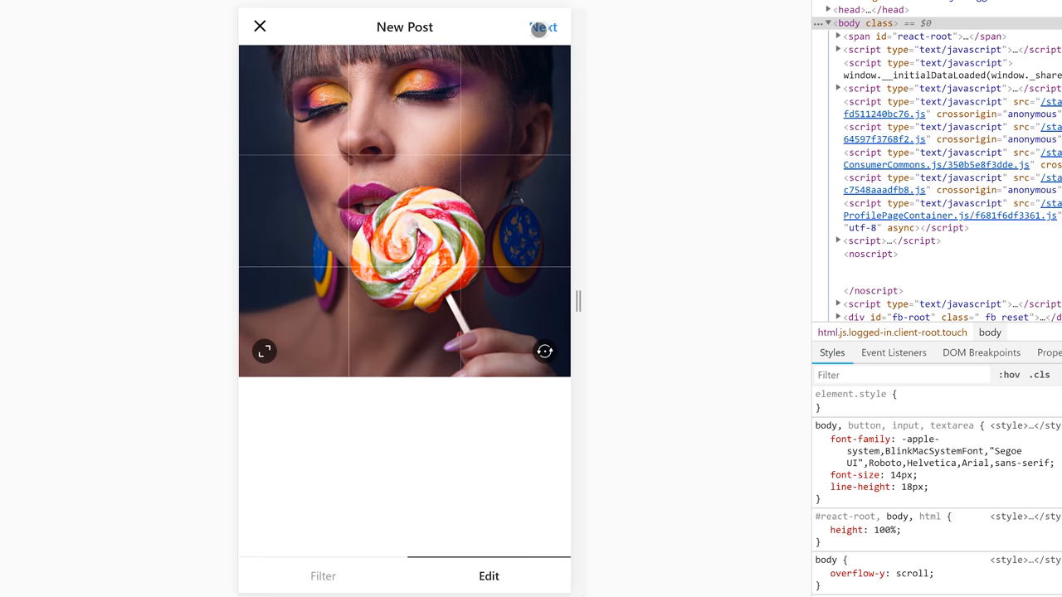
pyautogui.click(540, 26)
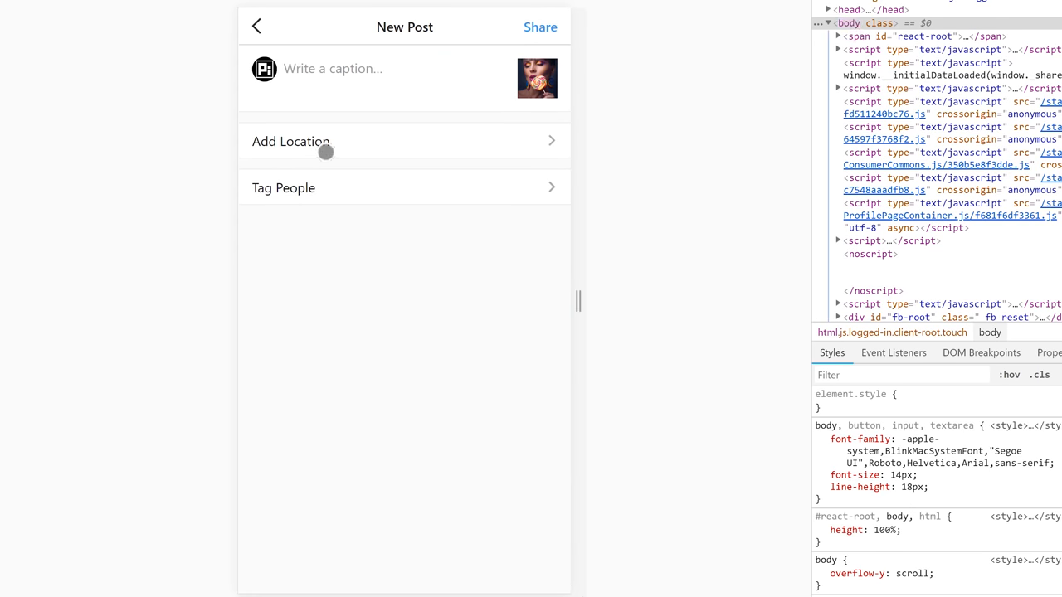
pyautogui.moveTo(460, 14)
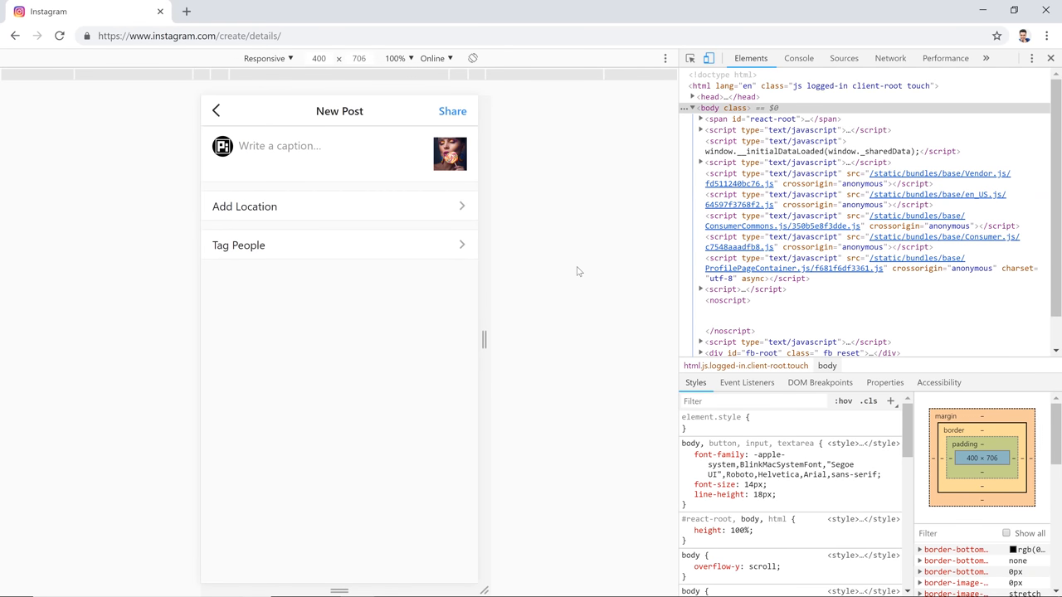
pyautogui.press('F12')
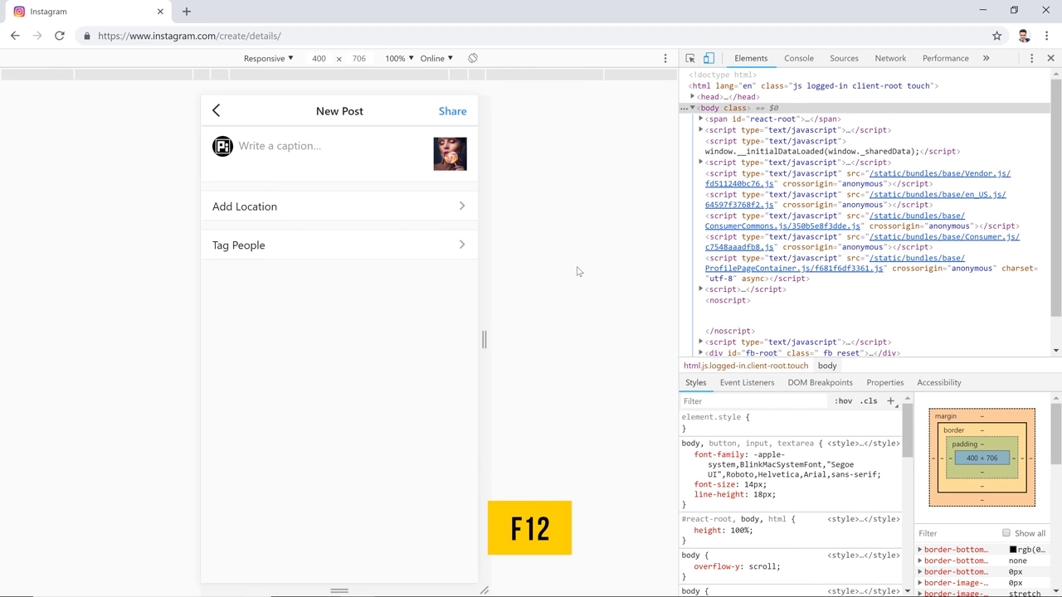
pyautogui.press('F12')
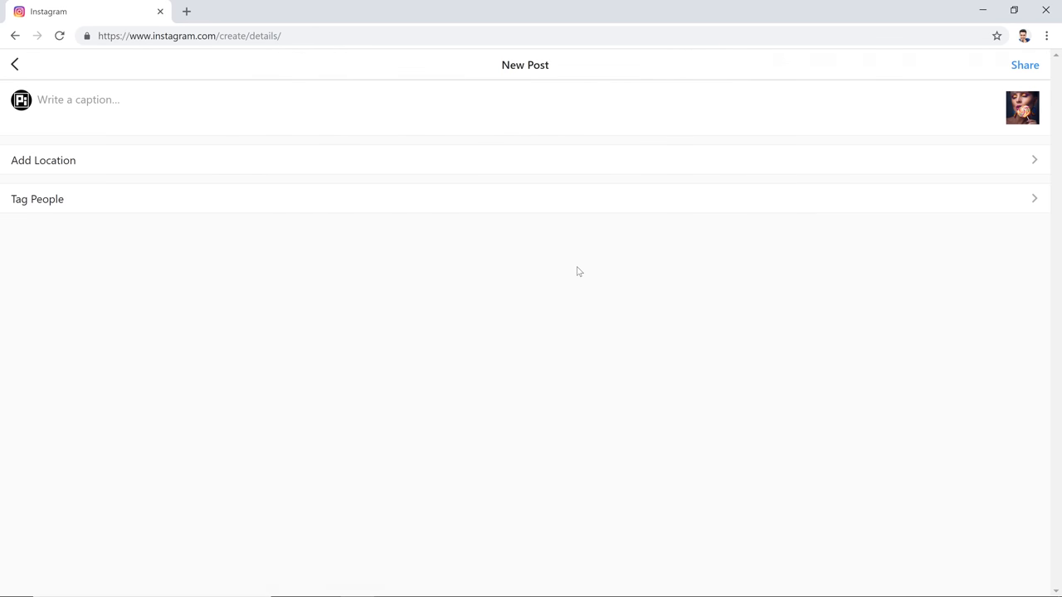
pyautogui.press('F12')
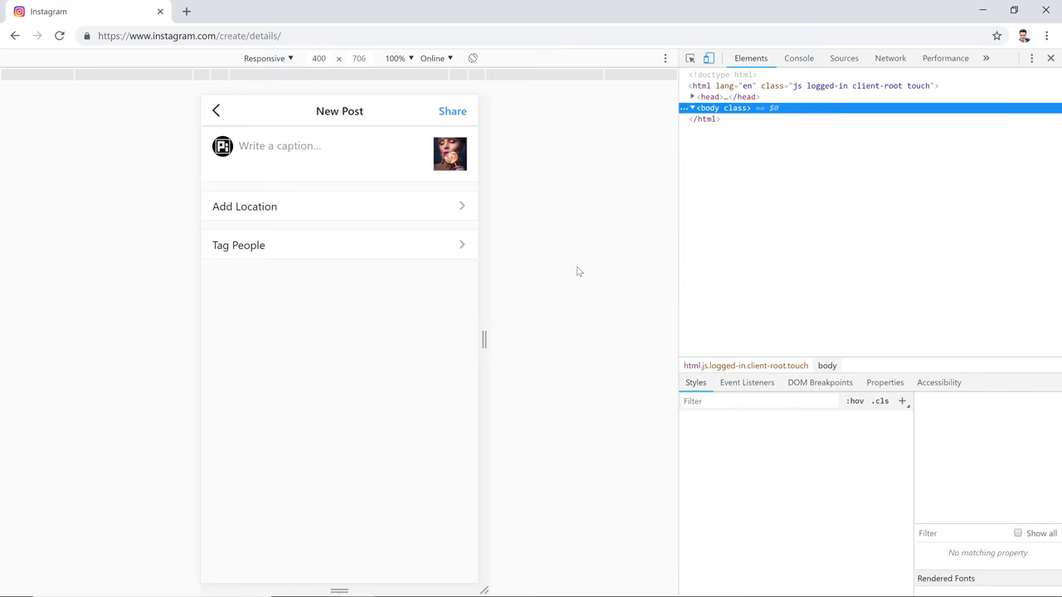